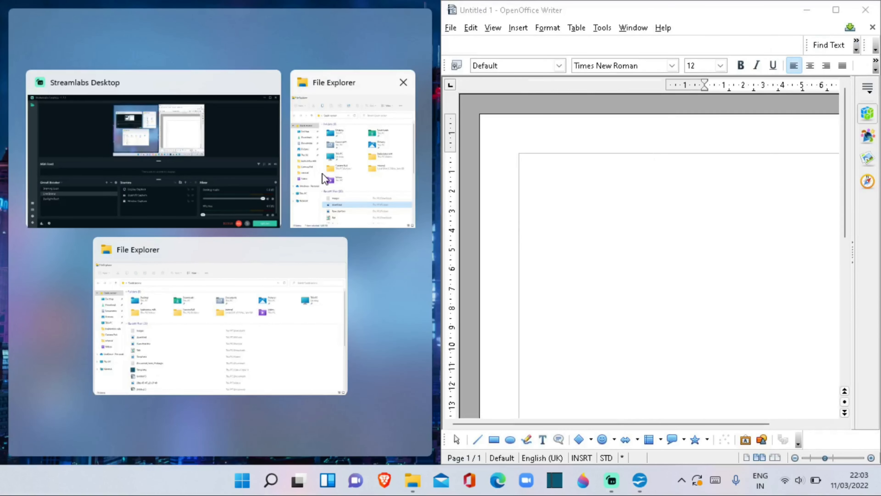
Step: Maximize the blank Untitled 1 Writer document from the snap layout
{"action": "left_click", "coordinate": [219, 320]}
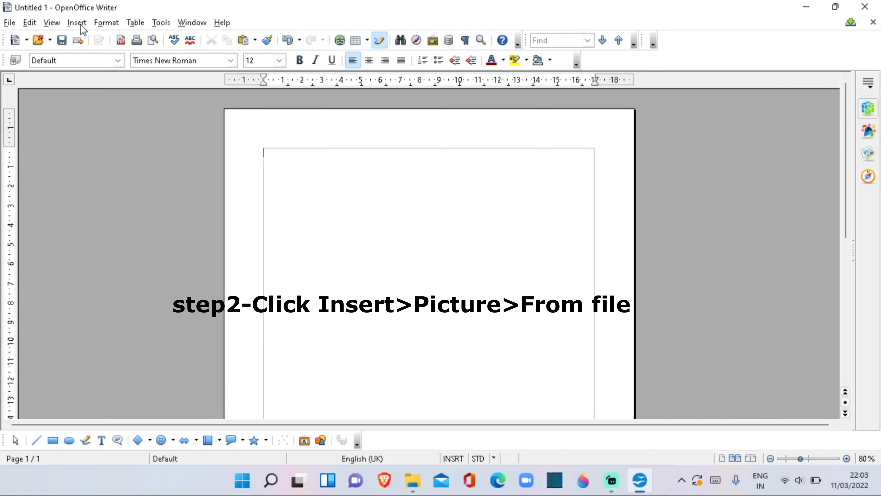
{"action": "left_click", "coordinate": [77, 22]}
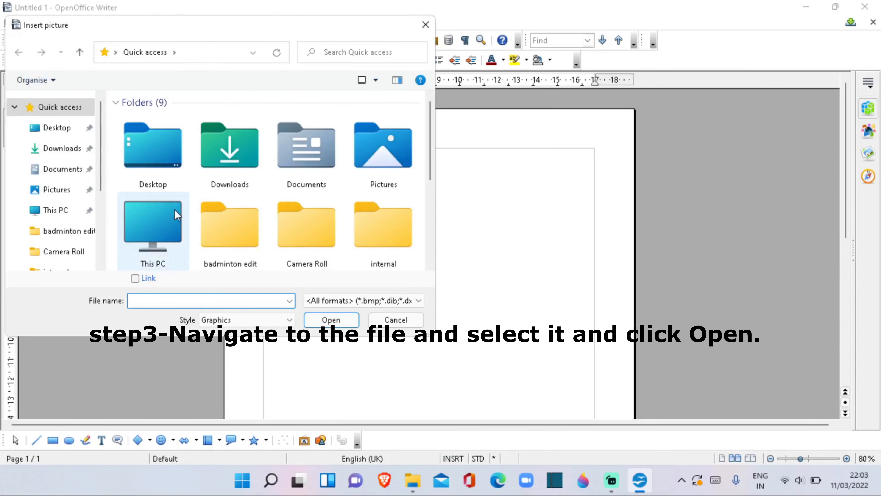
{"action": "left_click", "coordinate": [395, 320]}
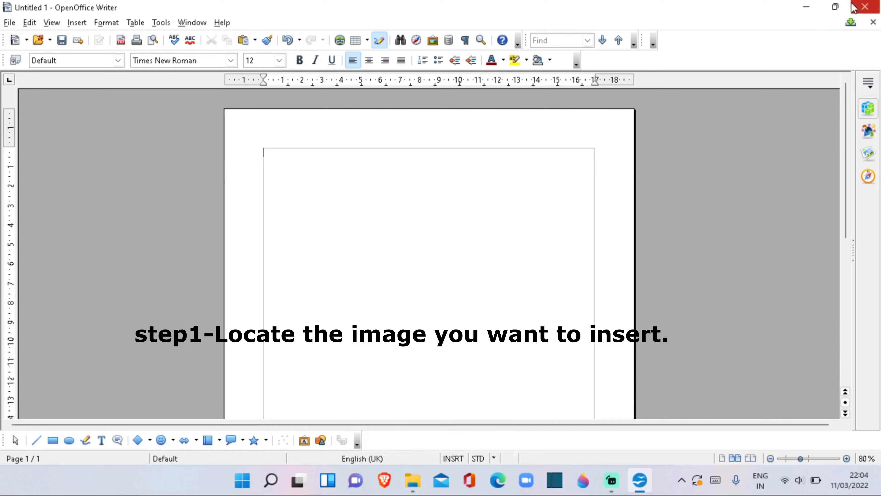
Step: Paste the copied sunlit-forest photo onto the top of the Writer page
{"action": "left_click", "coordinate": [412, 480]}
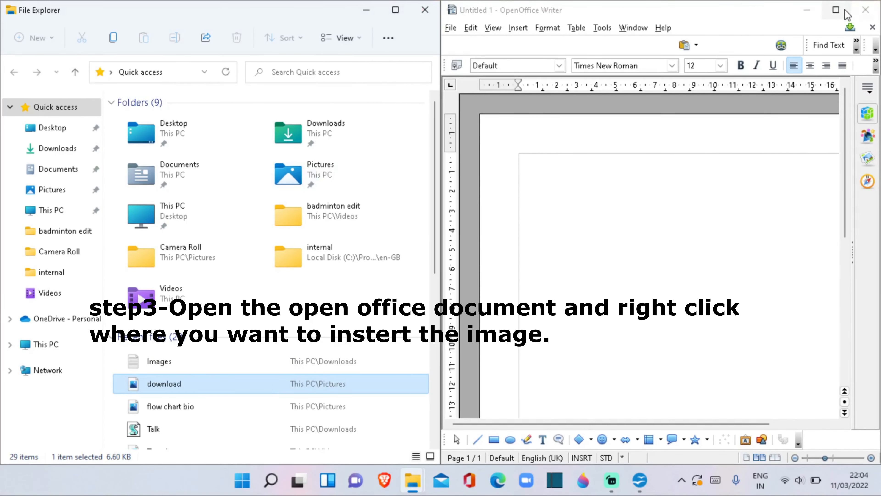
{"action": "left_click", "coordinate": [835, 9]}
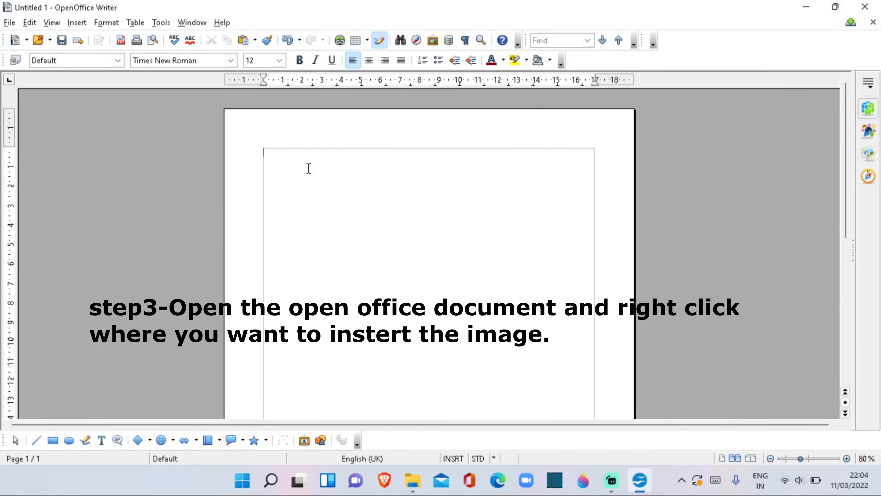
{"action": "right_click", "coordinate": [308, 171]}
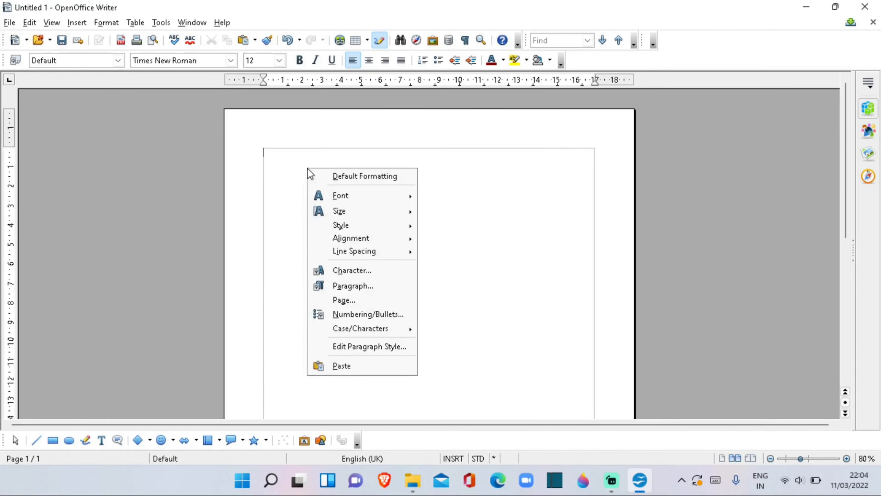
{"action": "mouse_move", "coordinate": [368, 366]}
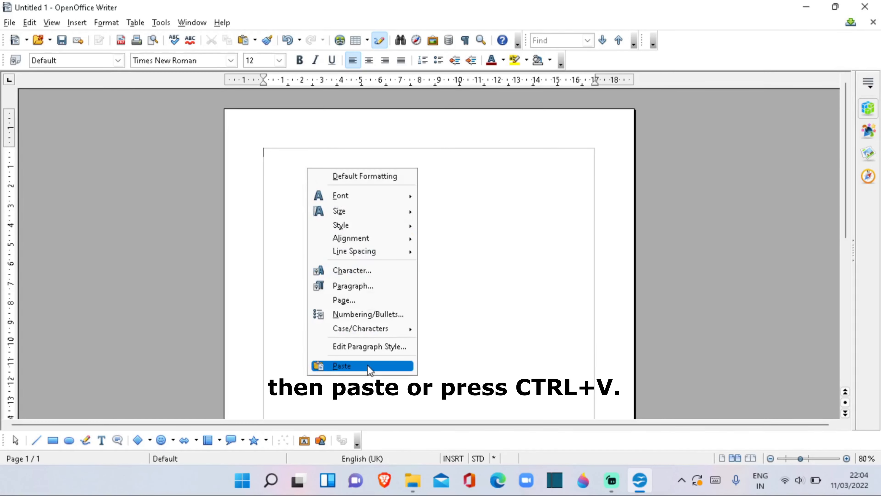
{"action": "left_click", "coordinate": [341, 365]}
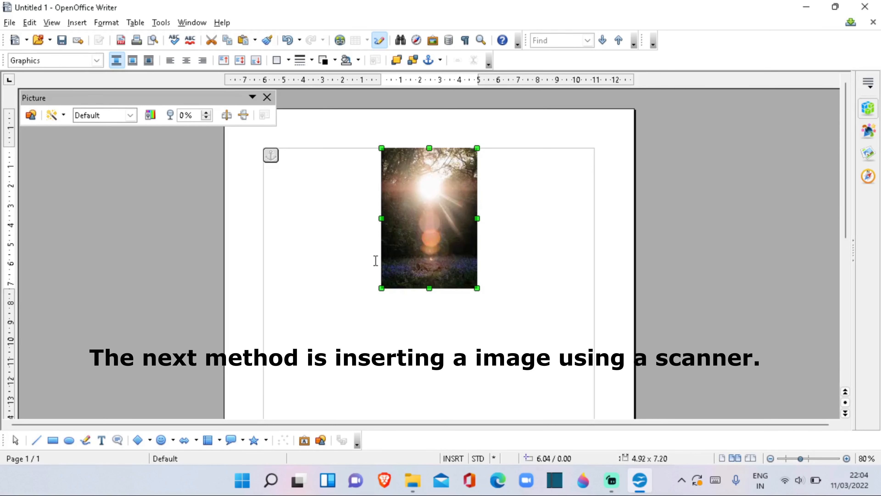
Step: Delete the pasted photo and bring up the scanner Select Source chooser via Insert > Picture > Scan
{"action": "key", "text": "Delete"}
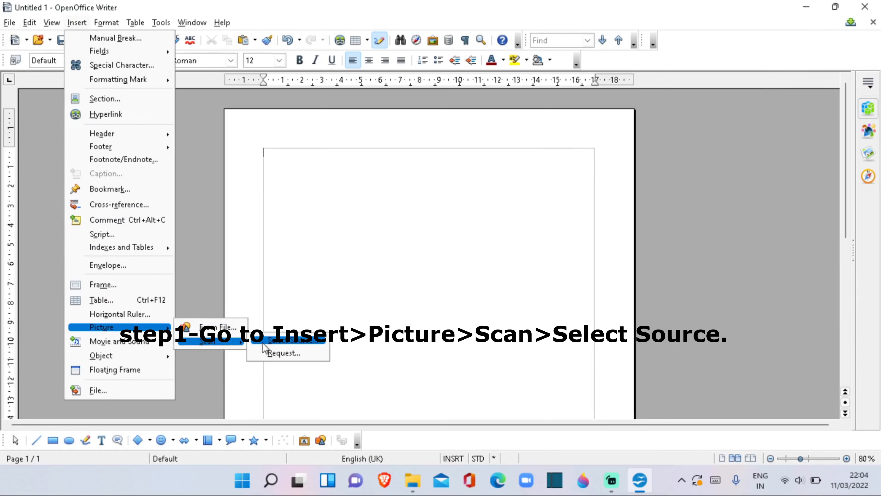
{"action": "left_click", "coordinate": [303, 343]}
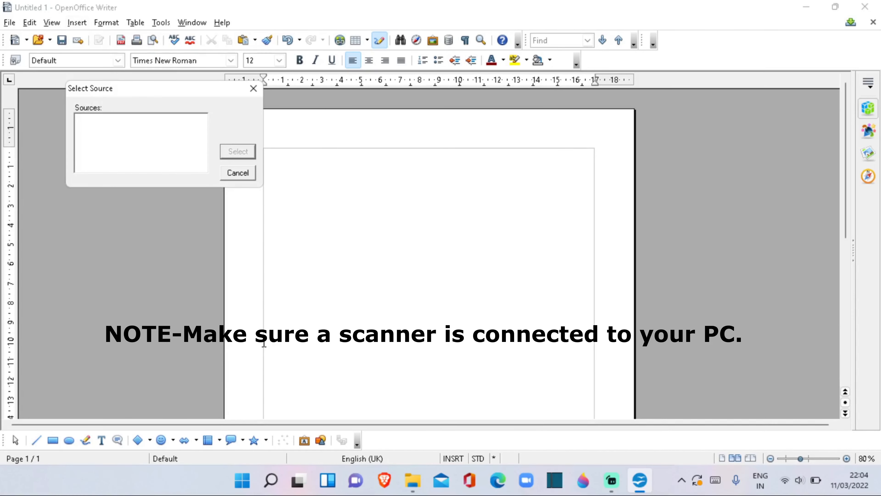
{"action": "mouse_move", "coordinate": [249, 179]}
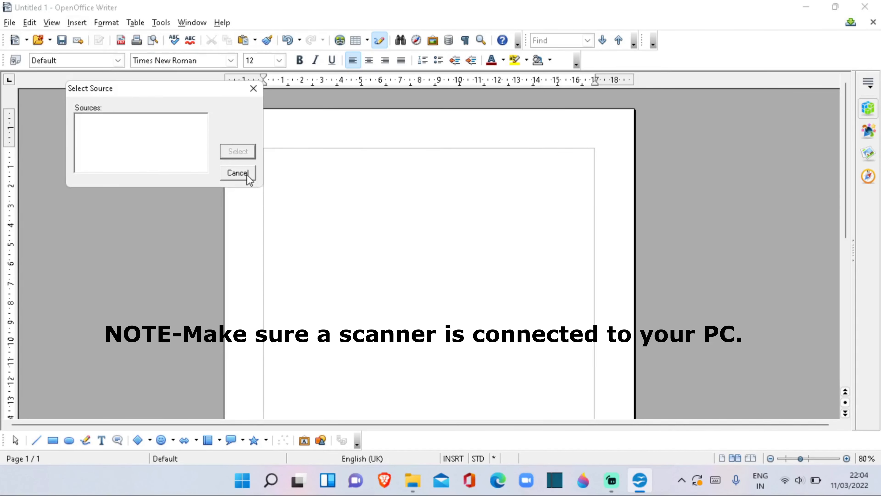
{"action": "mouse_move", "coordinate": [167, 197]}
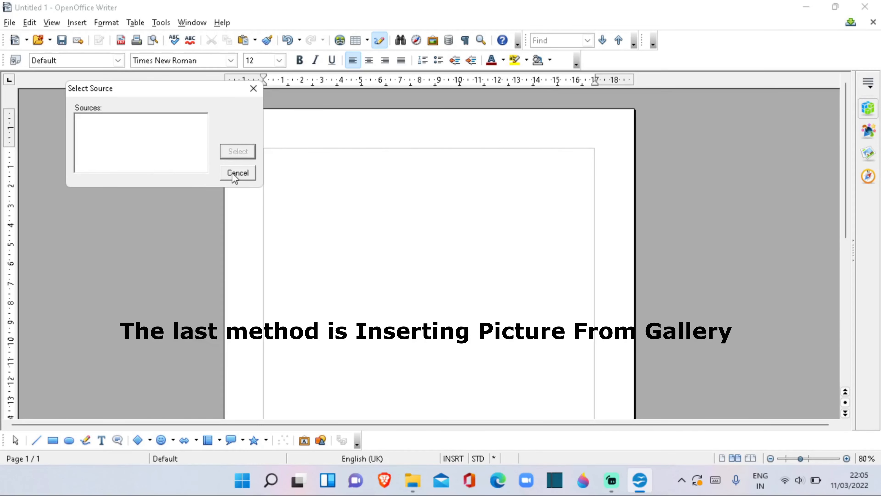
{"action": "mouse_move", "coordinate": [258, 125]}
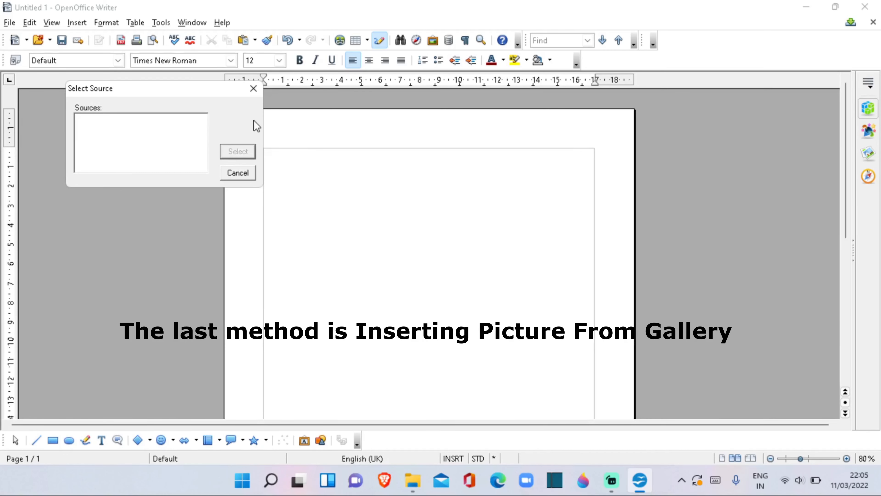
Step: Cancel the scanner chooser and insert the grey arrow graphic from the Gallery
{"action": "left_click", "coordinate": [237, 173]}
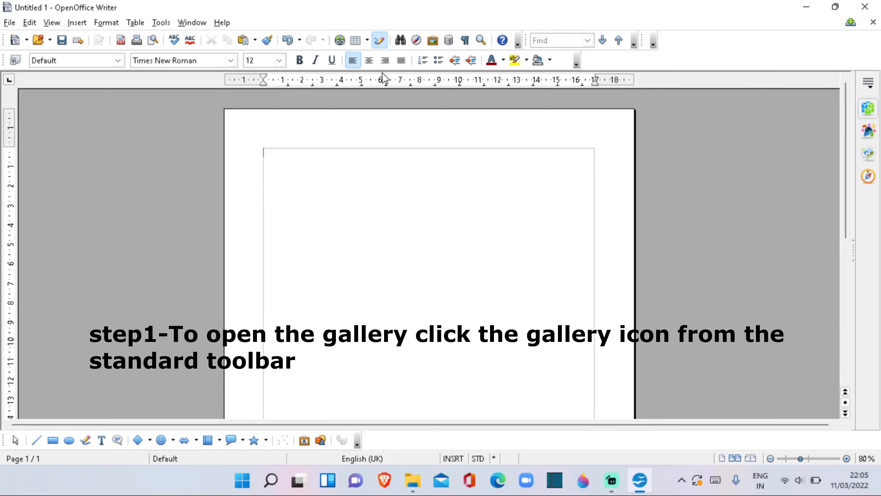
{"action": "mouse_move", "coordinate": [433, 40]}
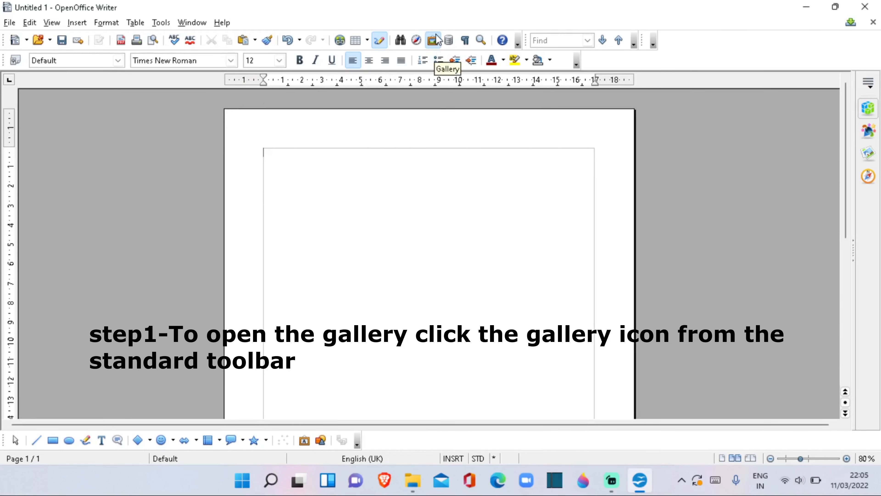
{"action": "left_click", "coordinate": [435, 40]}
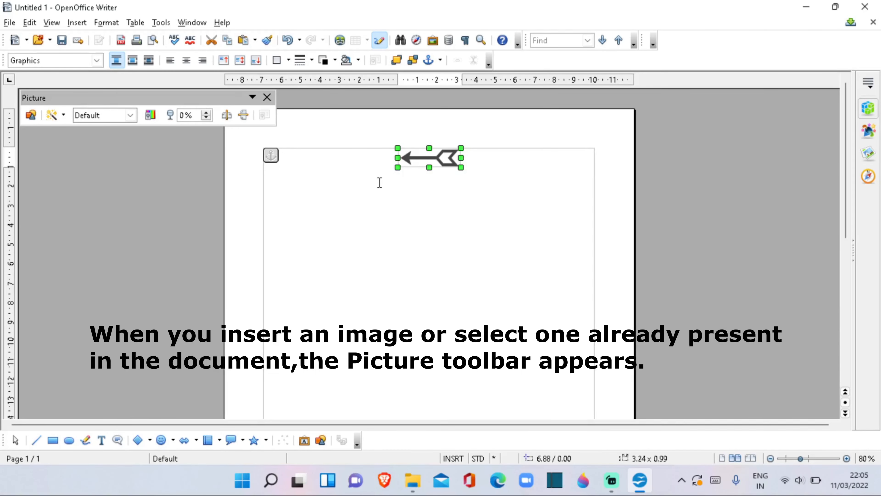
{"action": "mouse_move", "coordinate": [111, 163]}
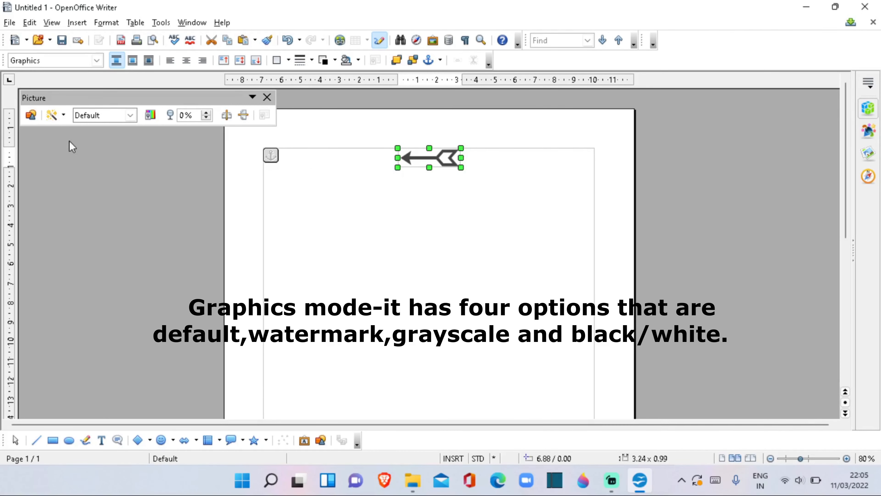
{"action": "mouse_move", "coordinate": [130, 114]}
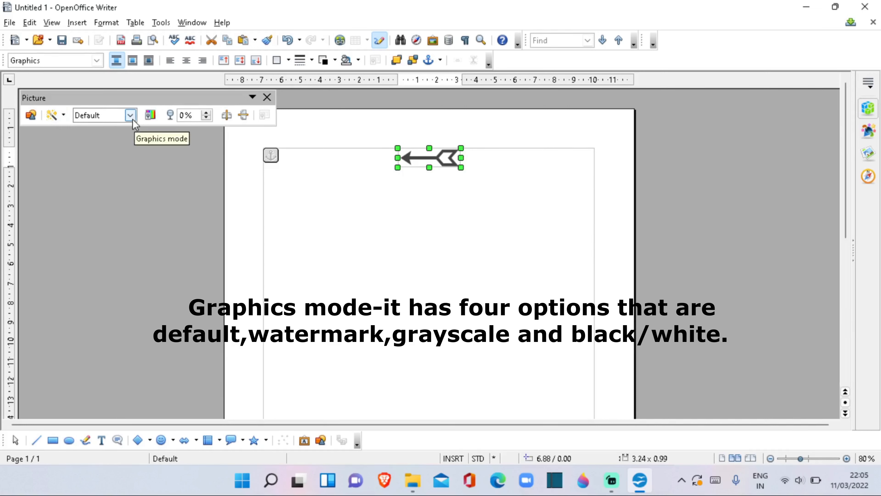
{"action": "left_click", "coordinate": [130, 115]}
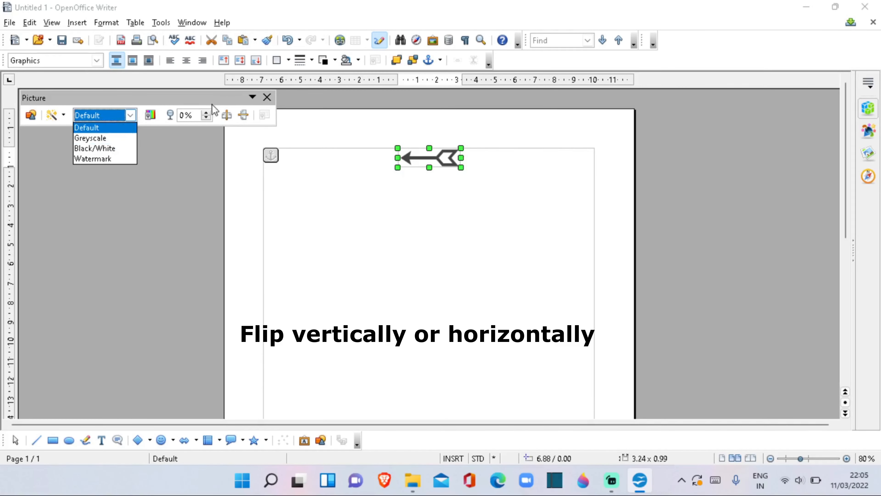
{"action": "mouse_move", "coordinate": [243, 115]}
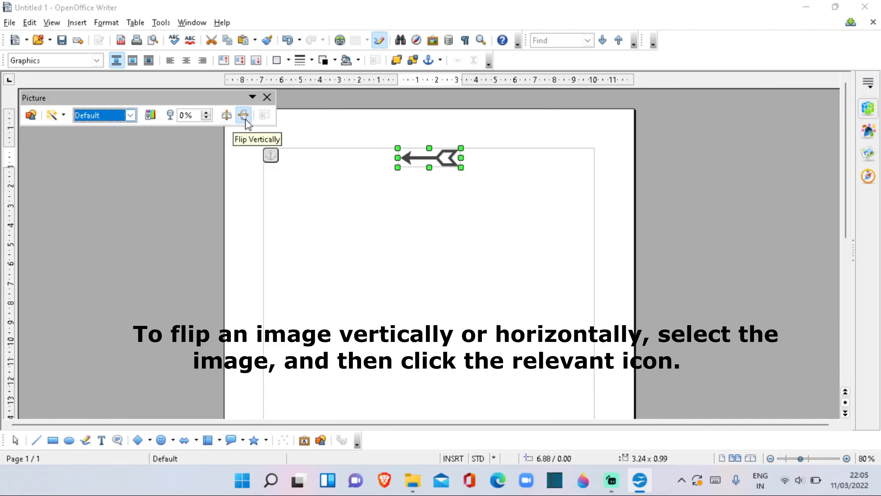
{"action": "mouse_move", "coordinate": [243, 123]}
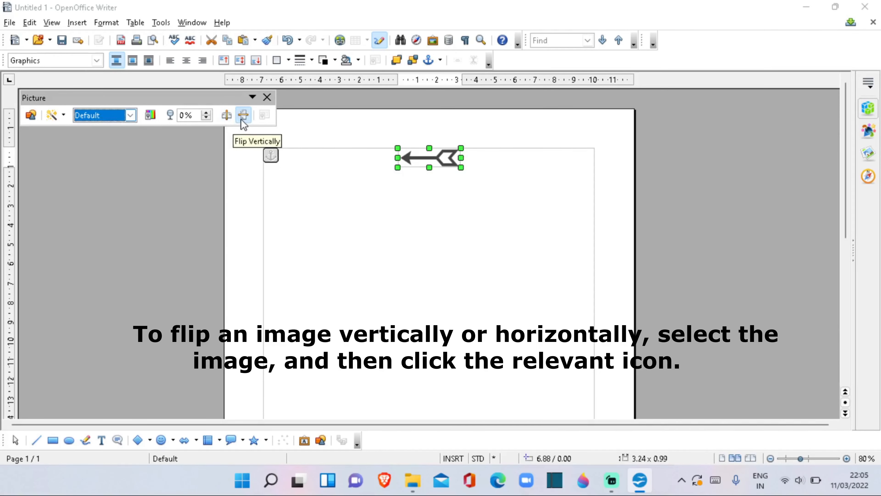
{"action": "mouse_move", "coordinate": [248, 123]}
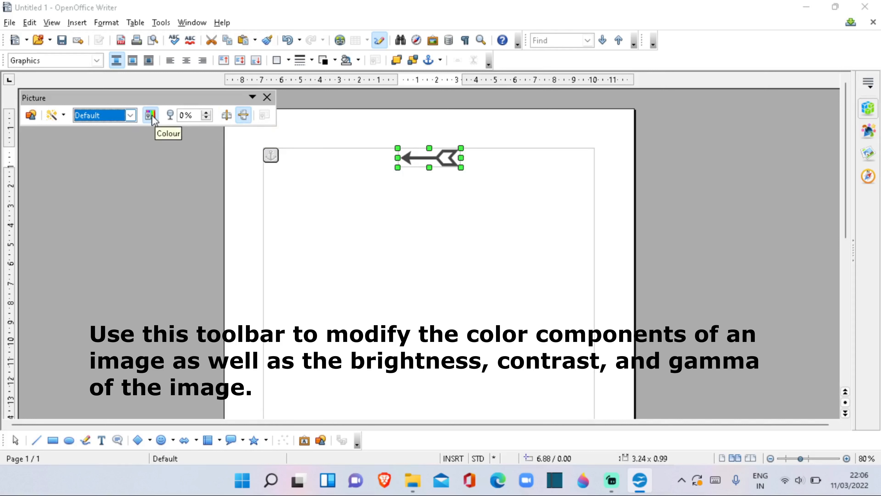
{"action": "left_click", "coordinate": [150, 115]}
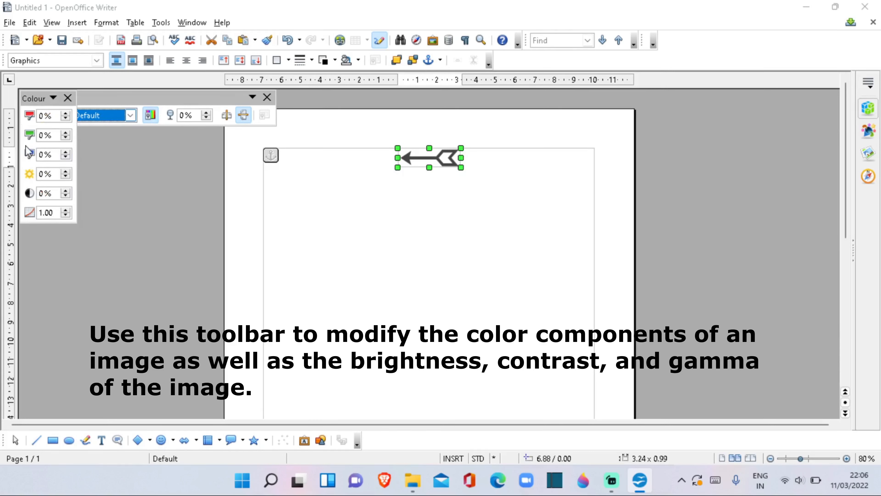
{"action": "mouse_move", "coordinate": [30, 135]}
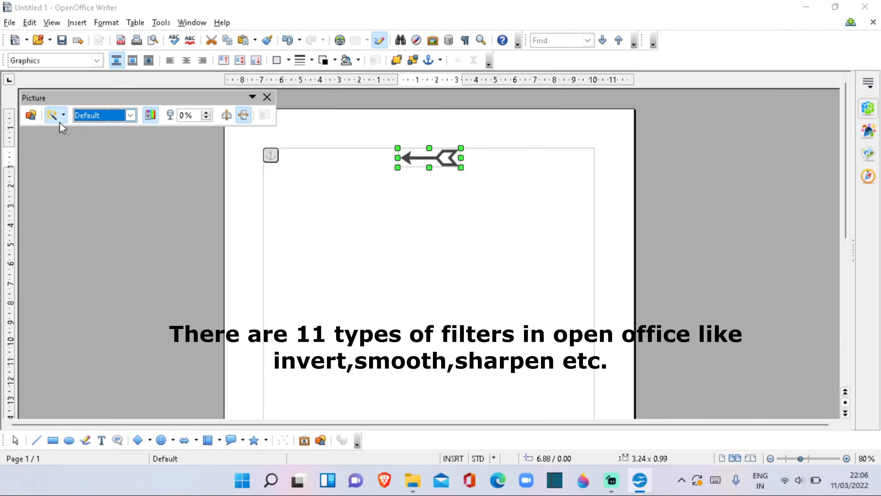
{"action": "left_click", "coordinate": [62, 115]}
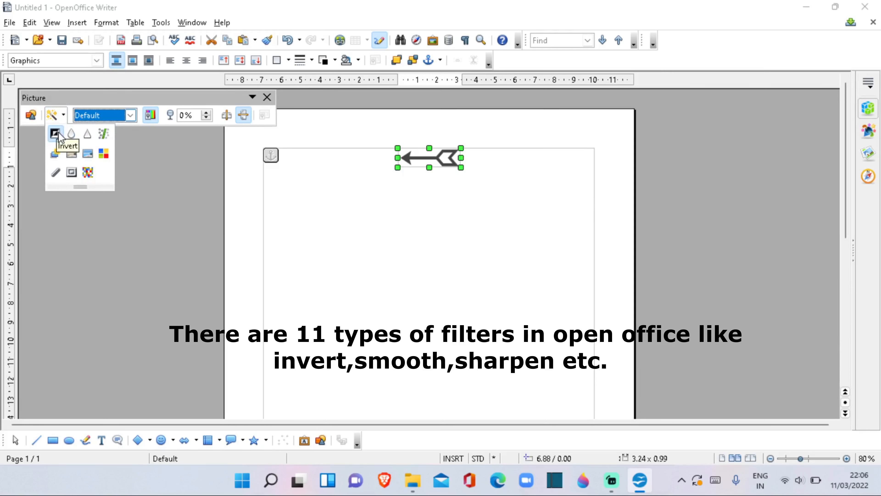
{"action": "mouse_move", "coordinate": [88, 133]}
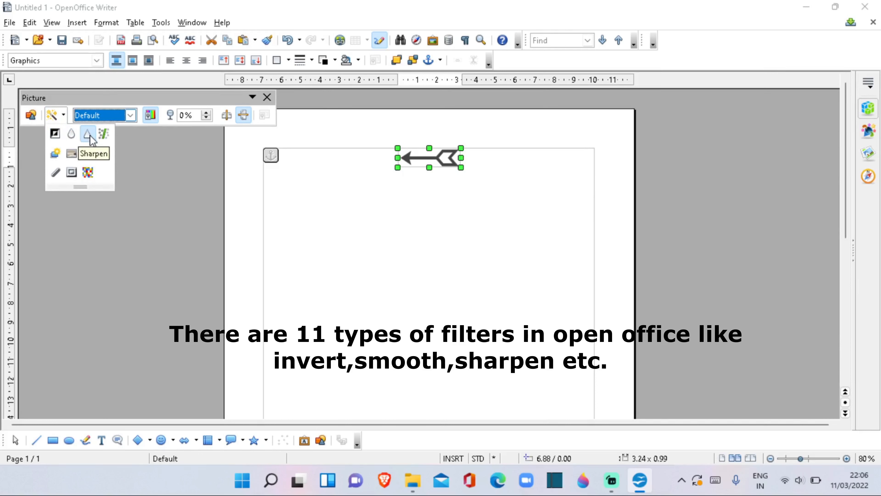
{"action": "mouse_move", "coordinate": [88, 172]}
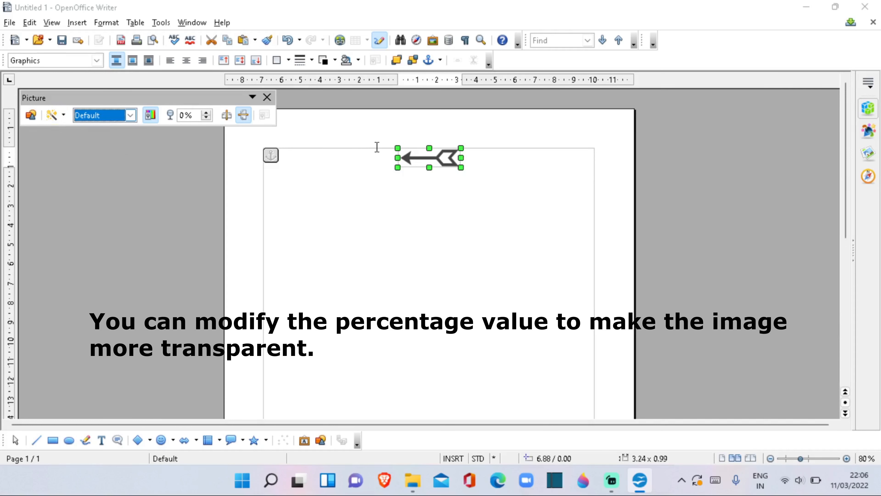
{"action": "mouse_move", "coordinate": [202, 115]}
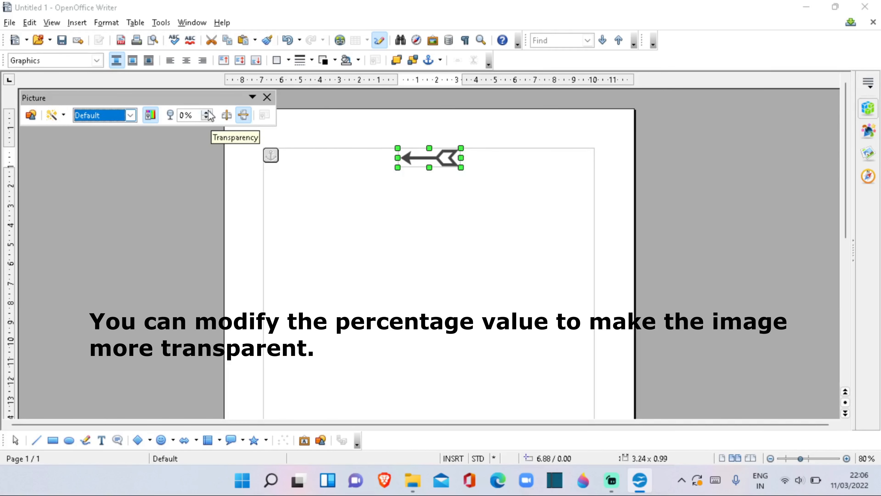
{"action": "left_click", "coordinate": [205, 112]}
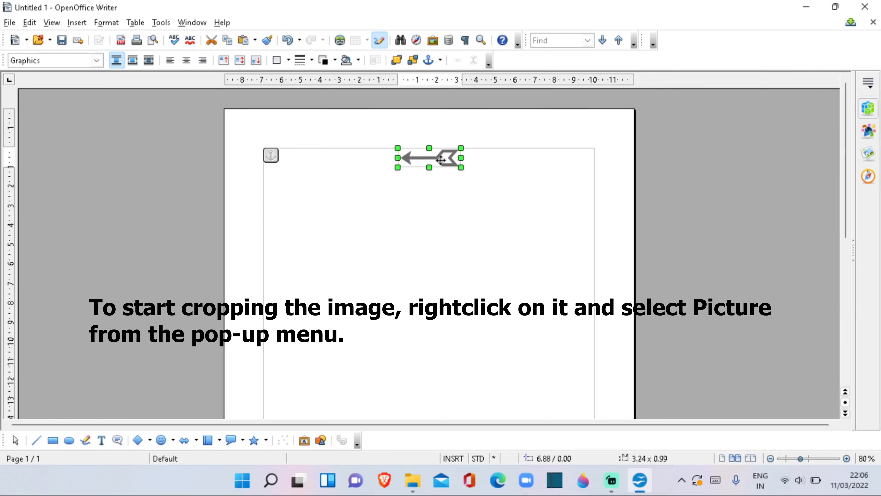
{"action": "right_click", "coordinate": [439, 159]}
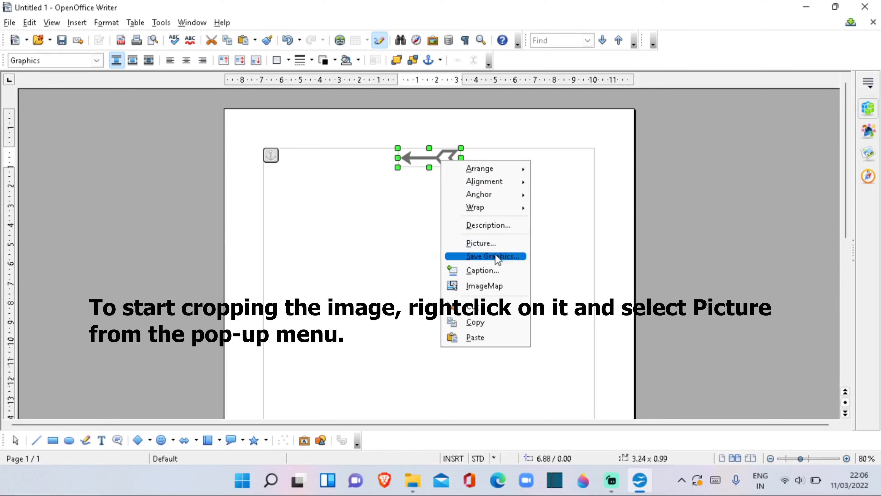
{"action": "left_click", "coordinate": [479, 243]}
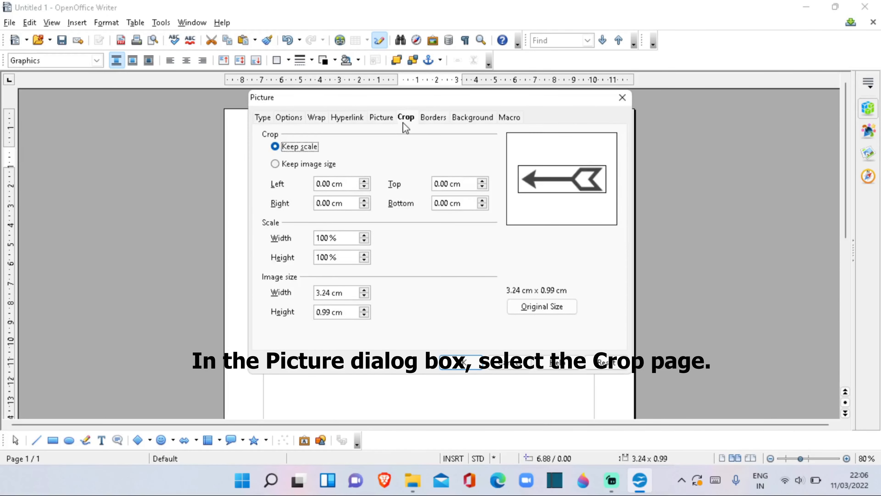
{"action": "mouse_move", "coordinate": [261, 207]}
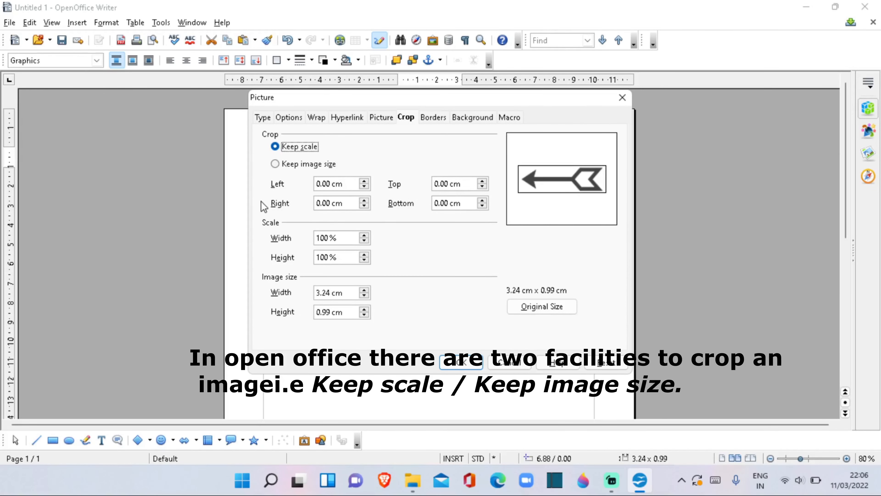
{"action": "mouse_move", "coordinate": [270, 165]}
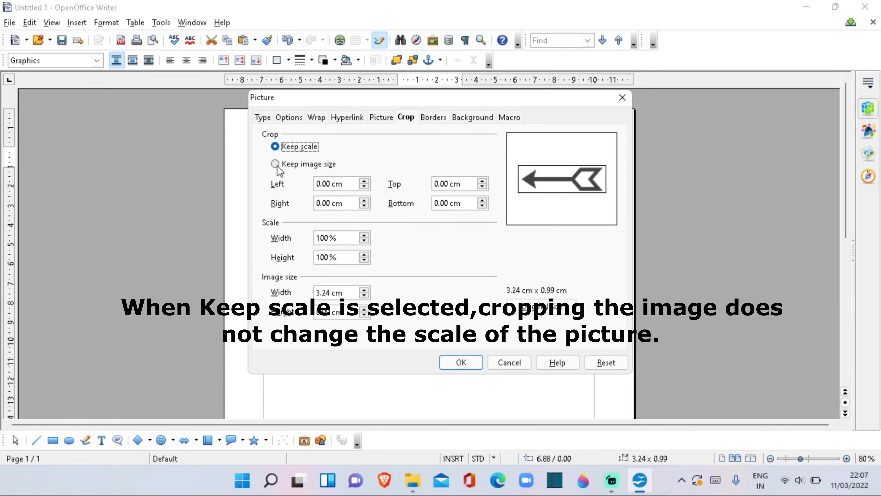
{"action": "mouse_move", "coordinate": [305, 178]}
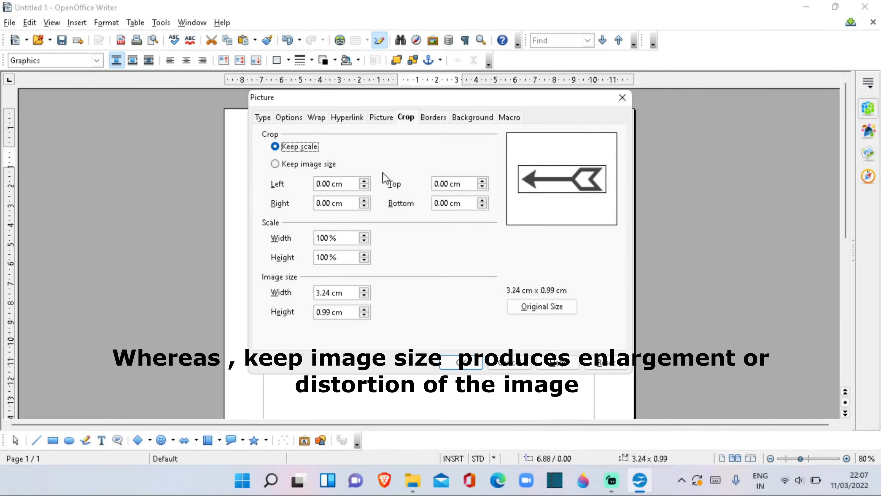
{"action": "mouse_move", "coordinate": [378, 185]}
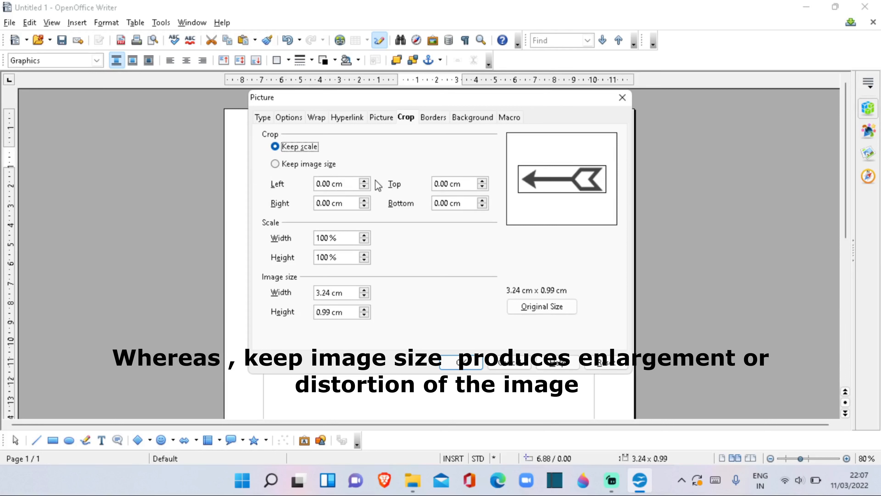
{"action": "mouse_move", "coordinate": [415, 183]}
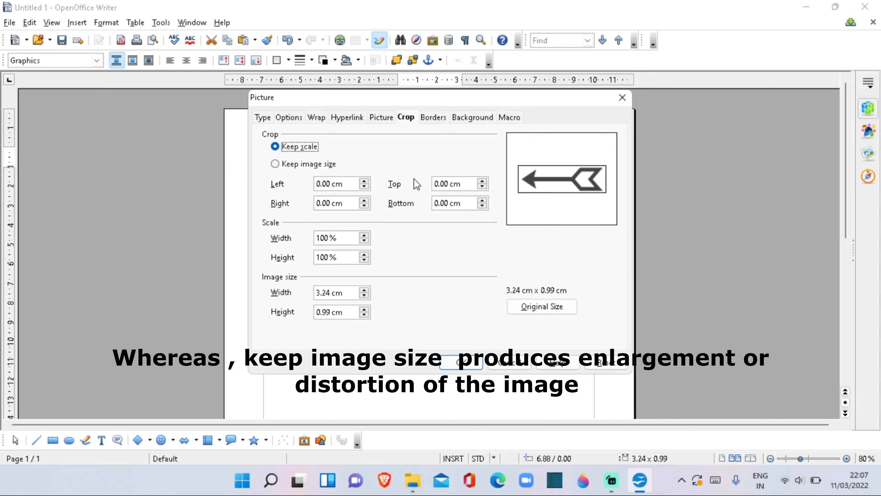
{"action": "mouse_move", "coordinate": [280, 172]}
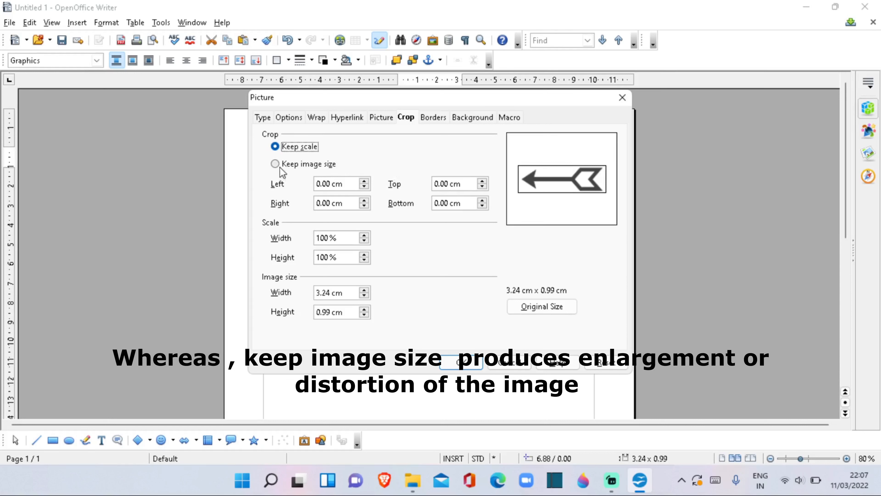
{"action": "mouse_move", "coordinate": [276, 173]}
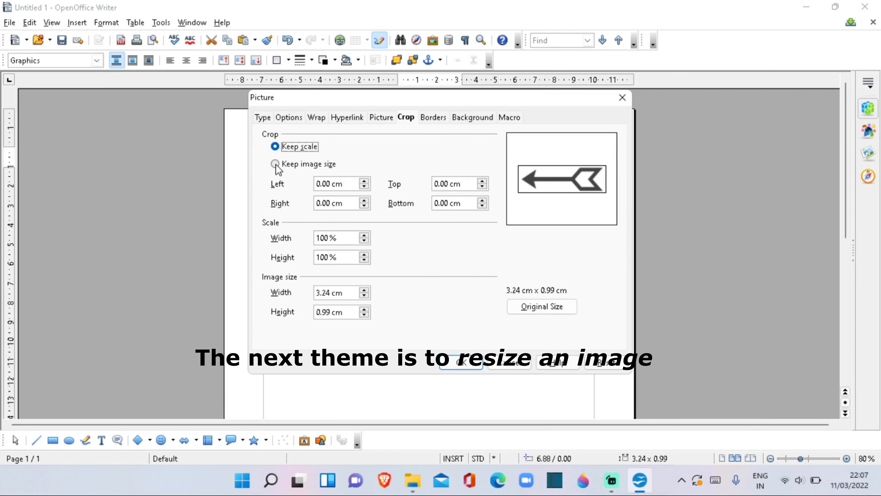
{"action": "left_click", "coordinate": [275, 163]}
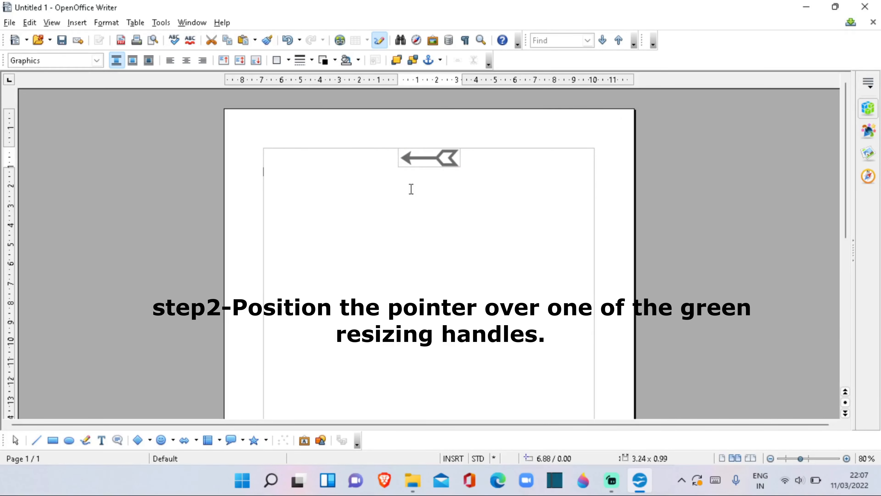
Step: Enlarge the arrow image to about 7.01 × 3.85 cm and add the text 'Creating drawing objects'
{"action": "left_click", "coordinate": [428, 158]}
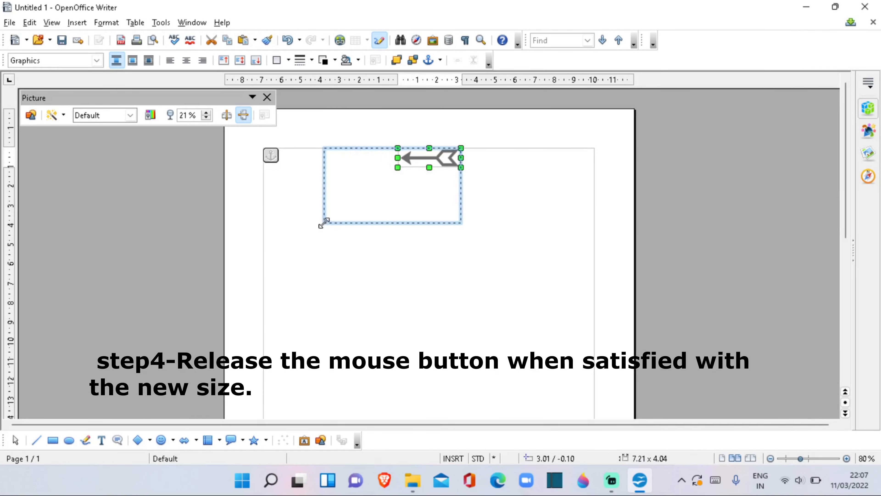
{"action": "left_click_drag", "start_coordinate": [324, 221], "coordinate": [360, 223]}
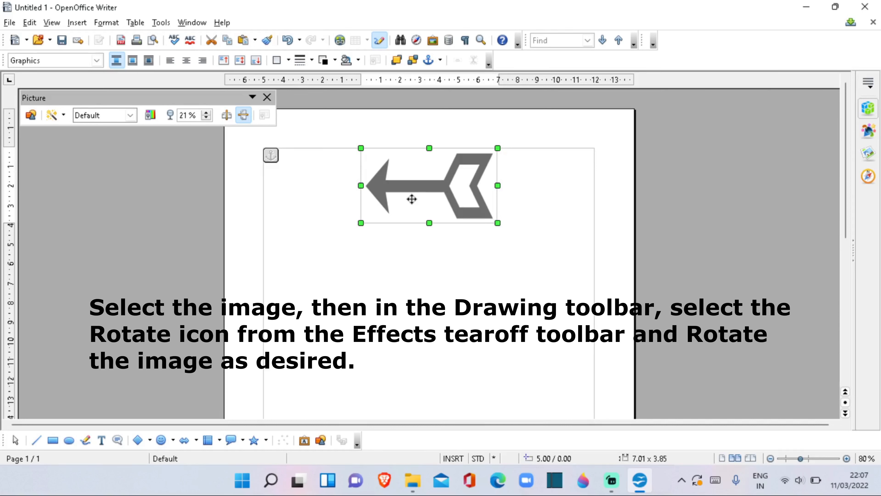
{"action": "mouse_move", "coordinate": [85, 440]}
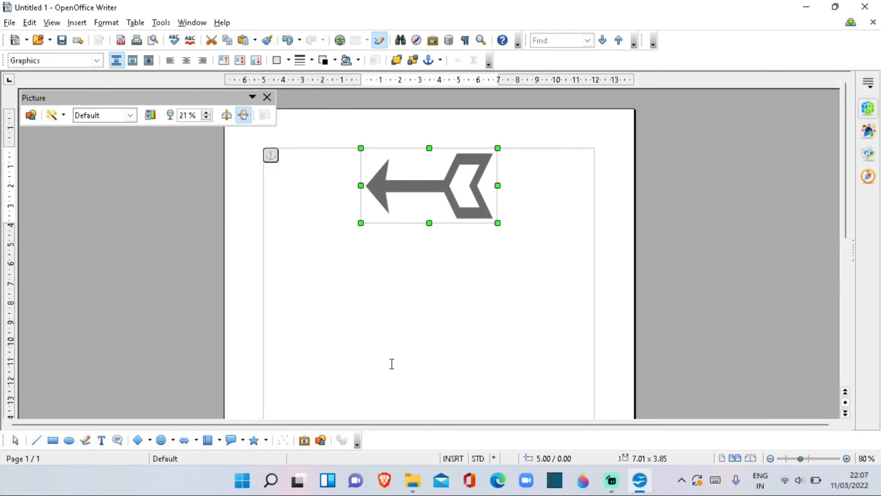
{"action": "type", "text": "Creating drawing objects"}
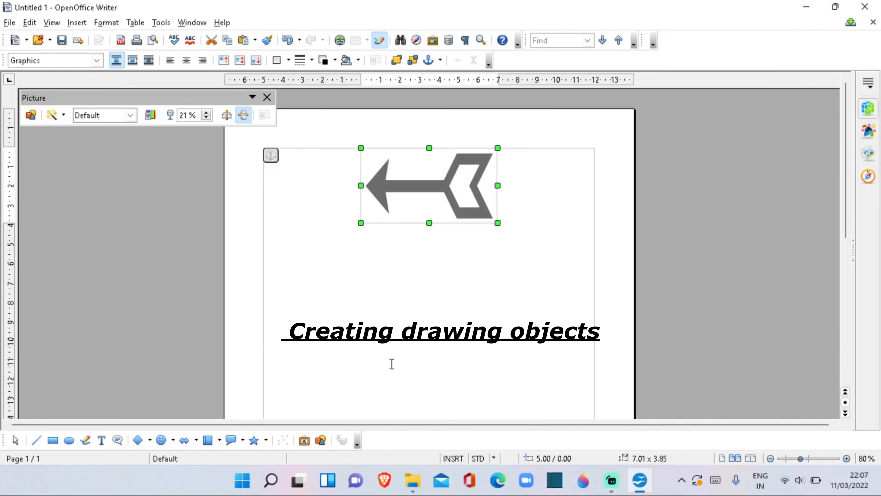
{"action": "type", "text": "step1-go to View >Toolbars>Drawing."}
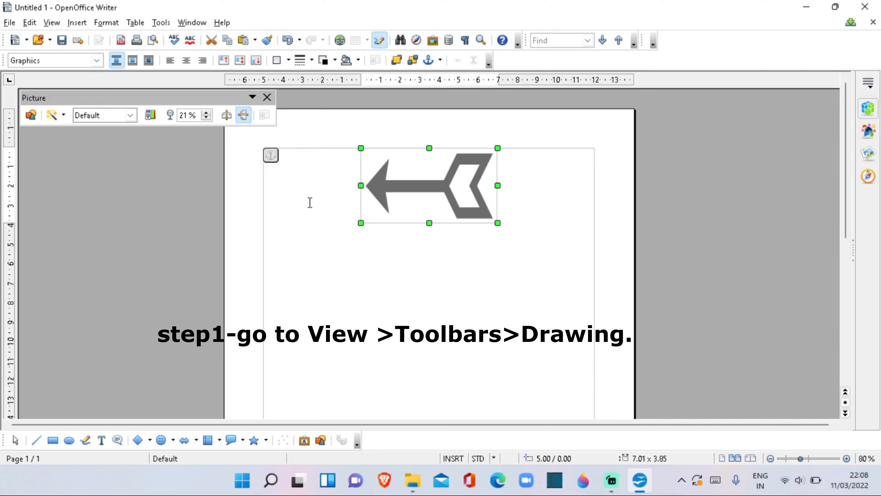
{"action": "key", "text": "Delete"}
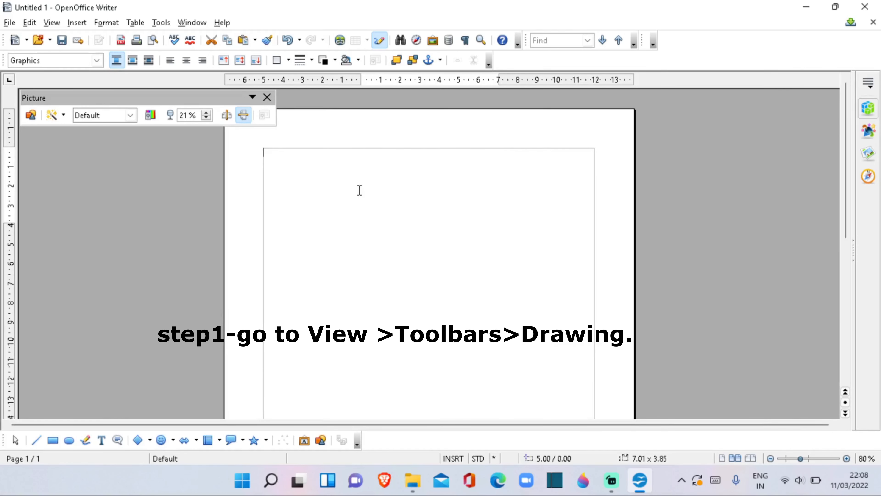
{"action": "left_click", "coordinate": [51, 23]}
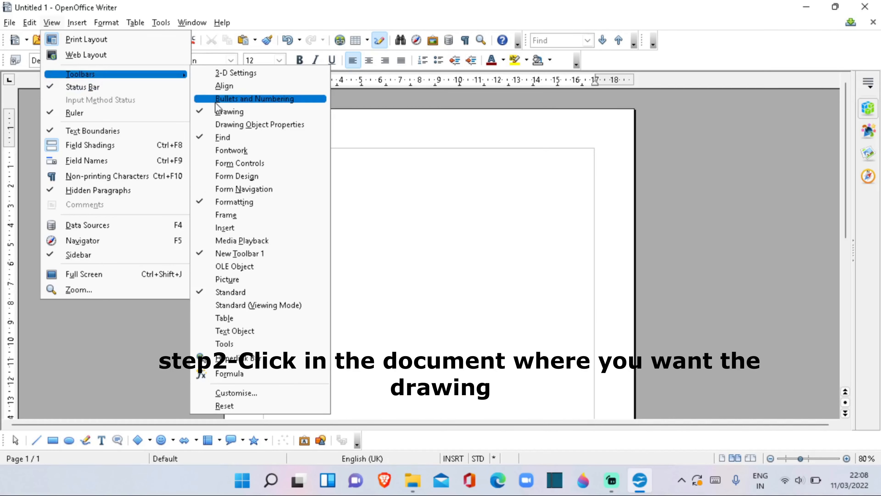
{"action": "left_click", "coordinate": [104, 410]}
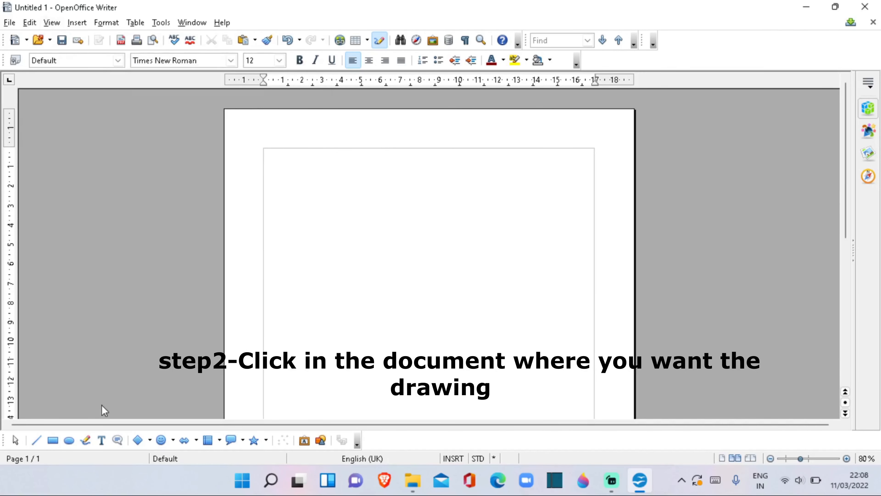
{"action": "left_click", "coordinate": [306, 166]}
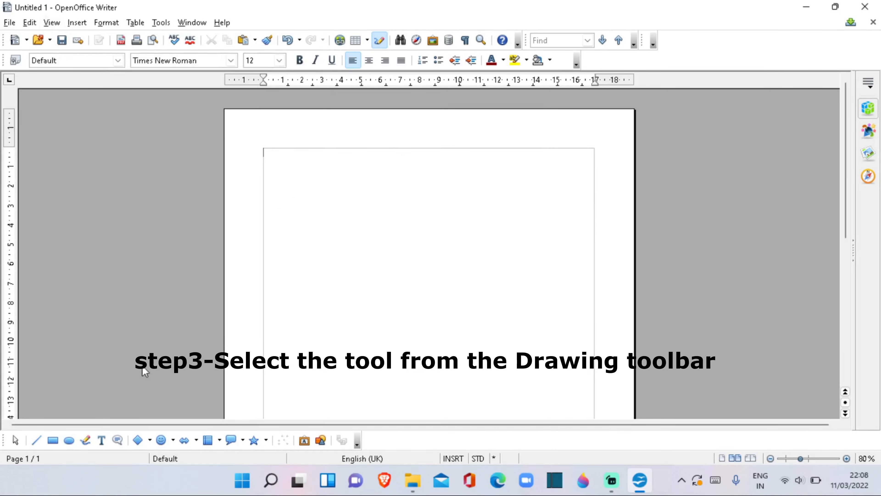
{"action": "mouse_move", "coordinate": [53, 440]}
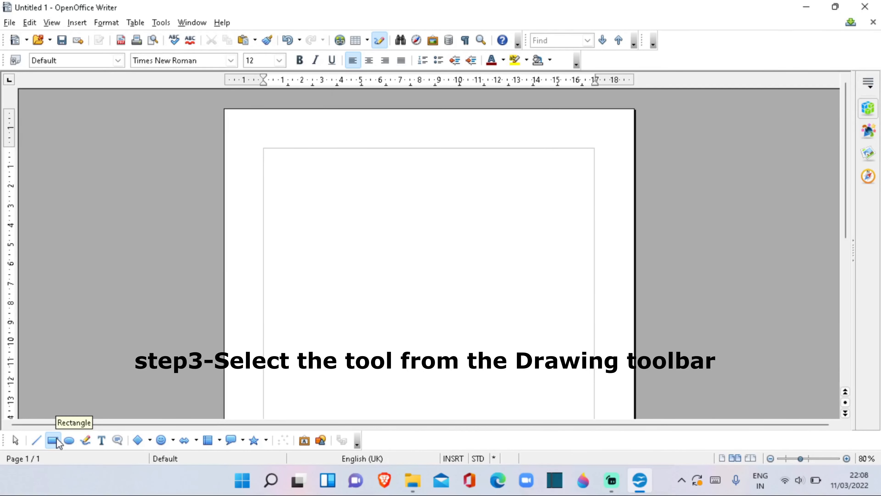
Step: Draw a light-blue rectangle about 12.2 × 4.9 cm near the top of the page and select it
{"action": "left_click", "coordinate": [53, 440]}
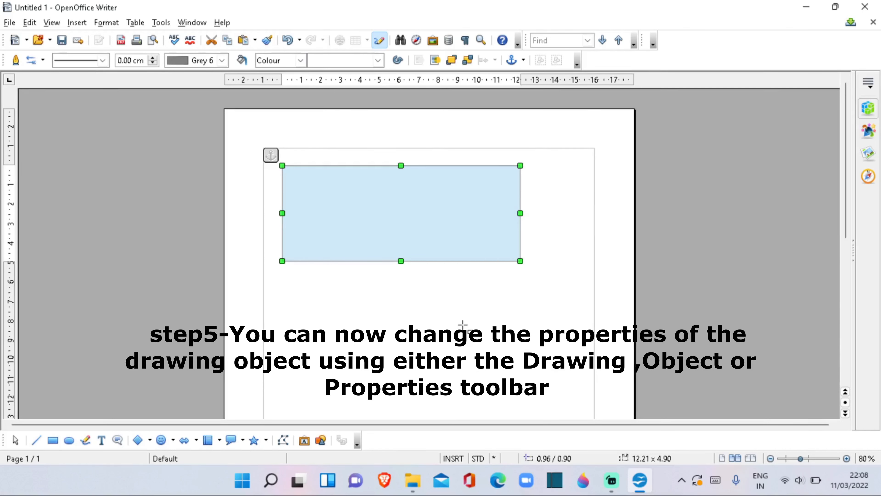
{"action": "mouse_move", "coordinate": [264, 311]}
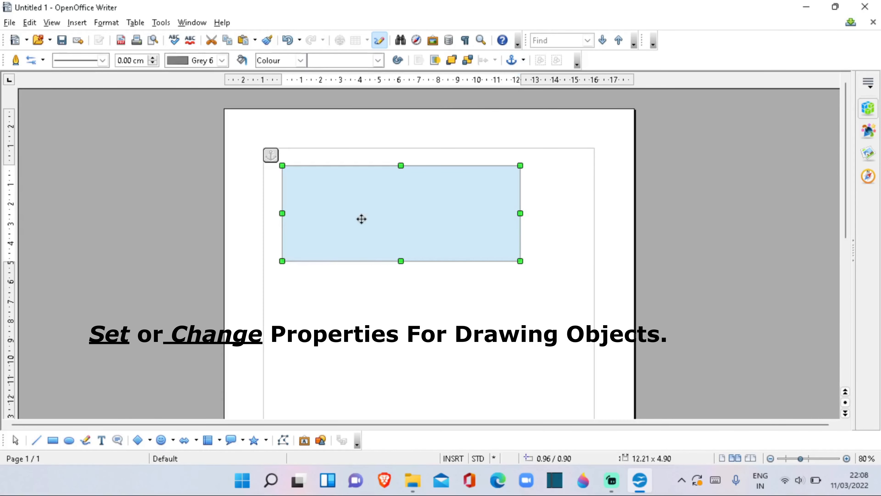
{"action": "left_click", "coordinate": [15, 440]}
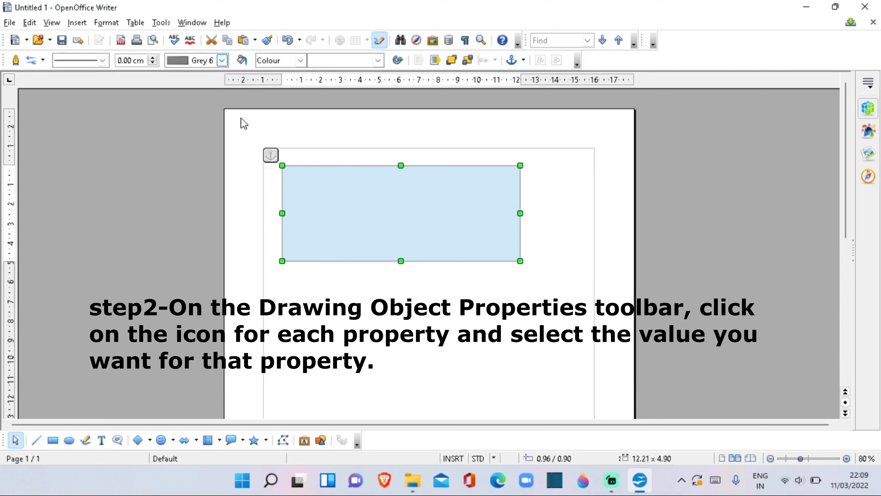
{"action": "mouse_move", "coordinate": [510, 60]}
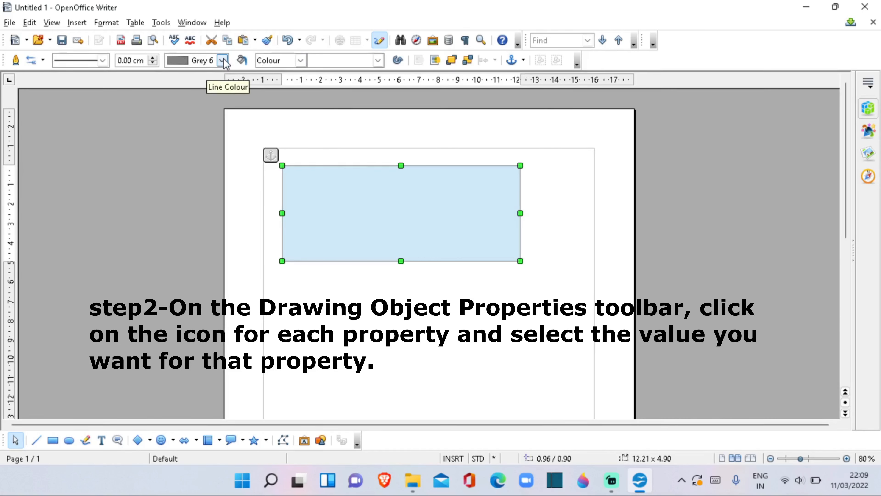
{"action": "left_click", "coordinate": [224, 61]}
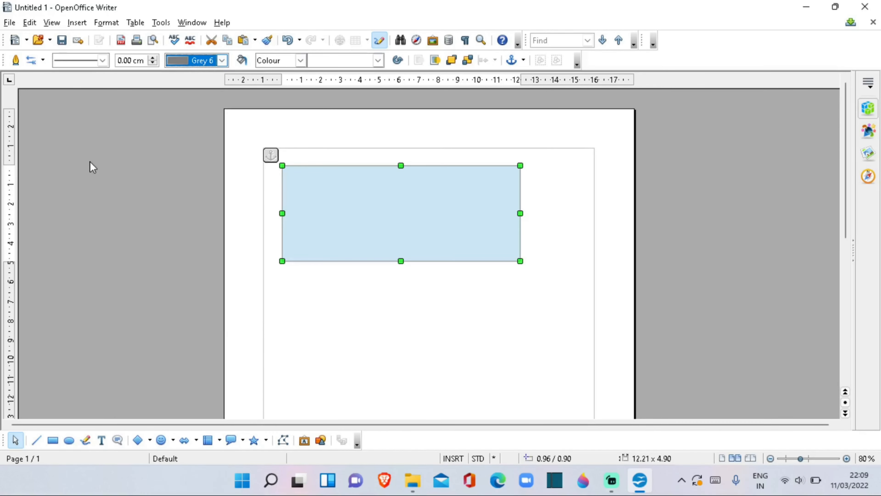
{"action": "left_click", "coordinate": [301, 60]}
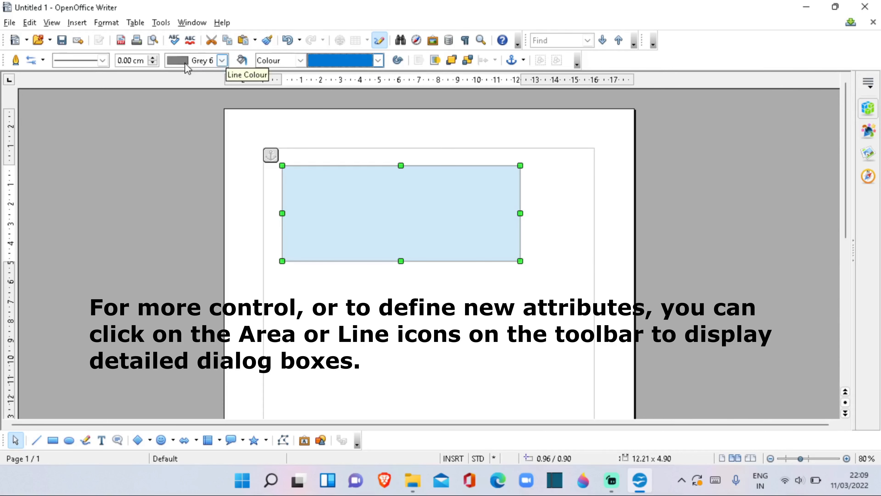
{"action": "mouse_move", "coordinate": [299, 60]}
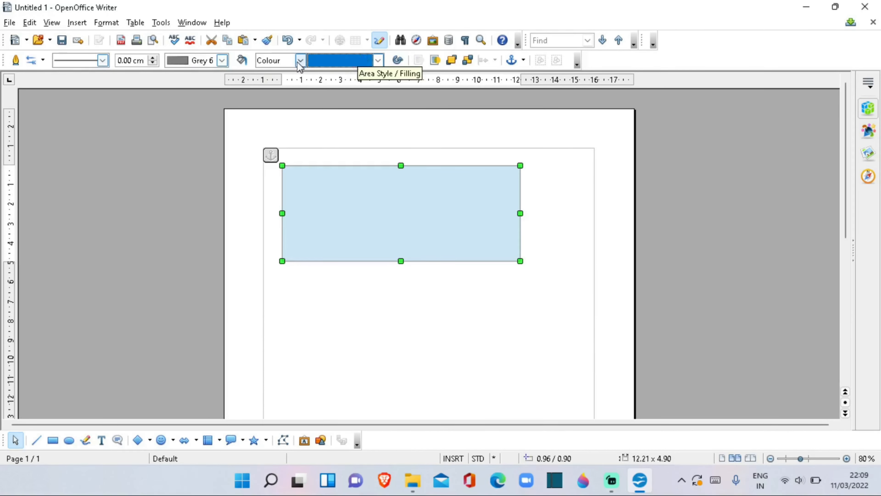
{"action": "mouse_move", "coordinate": [350, 138]}
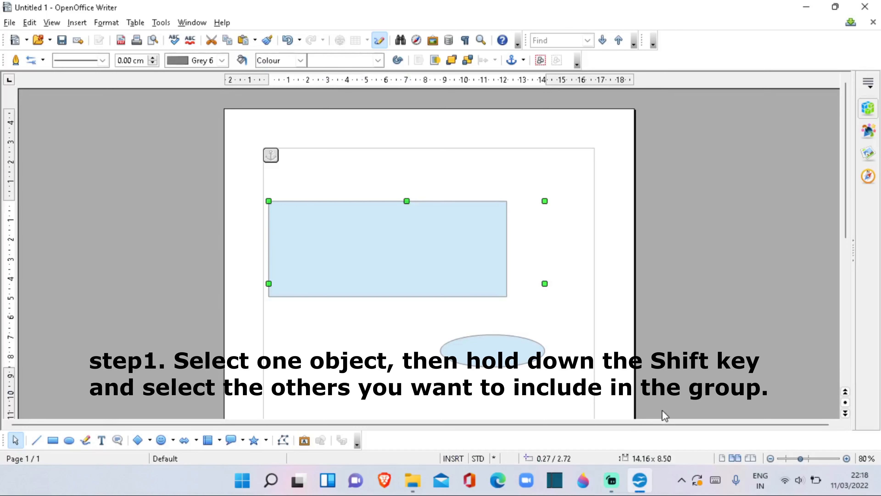
{"action": "mouse_move", "coordinate": [461, 304]}
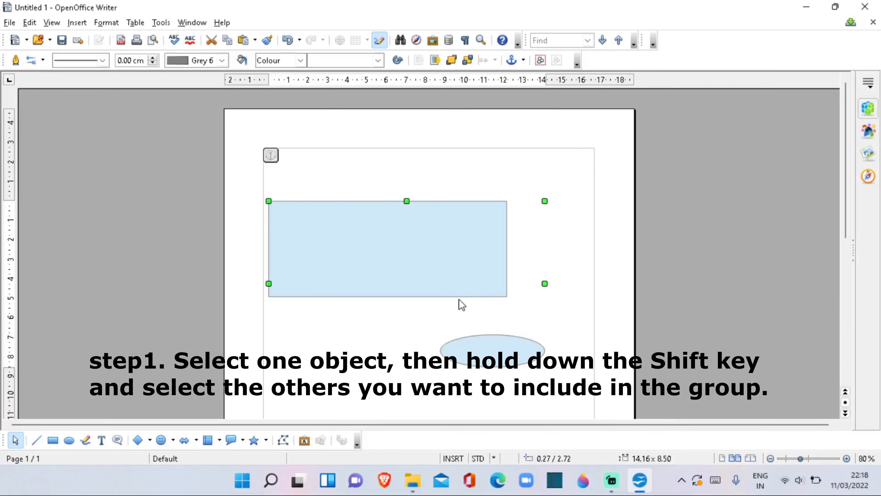
{"action": "mouse_move", "coordinate": [423, 253]}
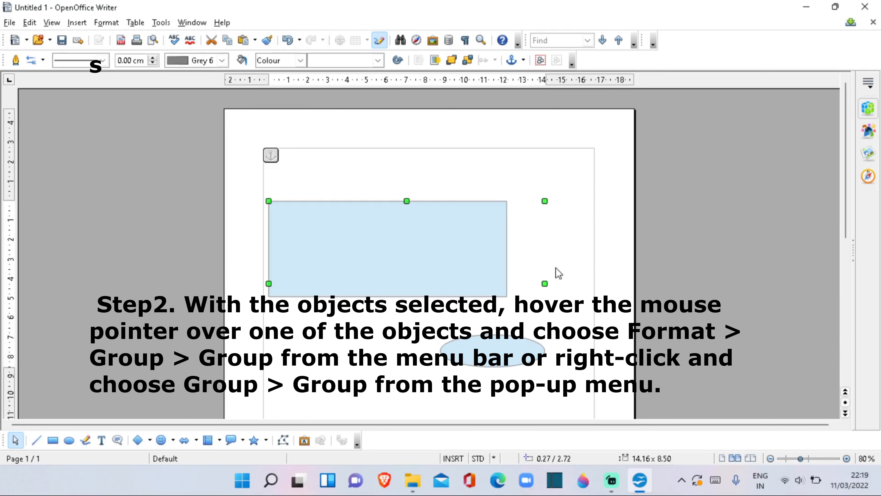
{"action": "mouse_move", "coordinate": [501, 348]}
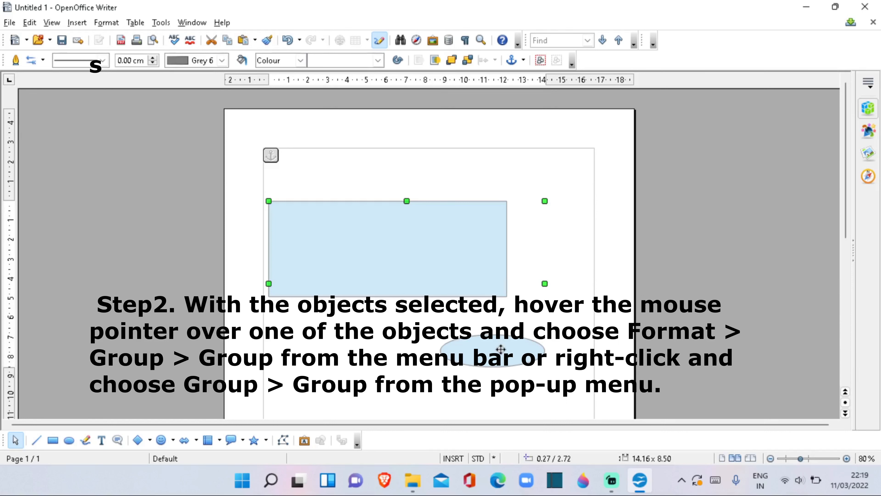
{"action": "mouse_move", "coordinate": [521, 273]}
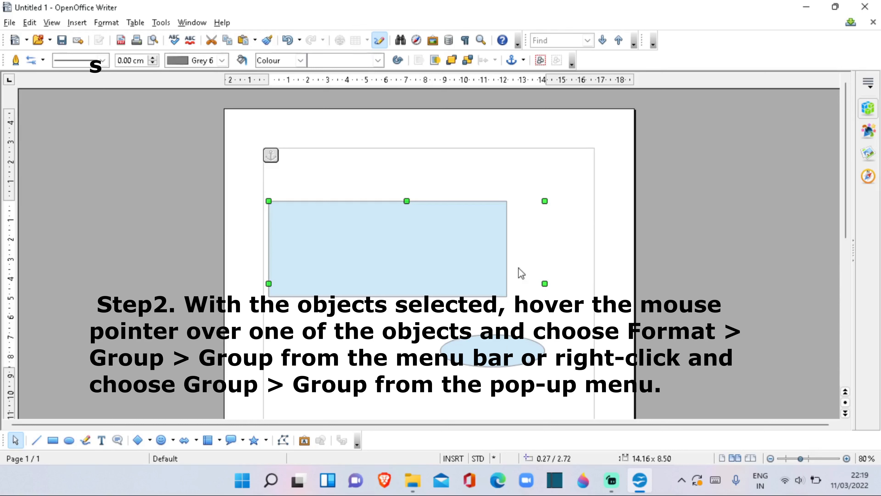
{"action": "mouse_move", "coordinate": [448, 276]}
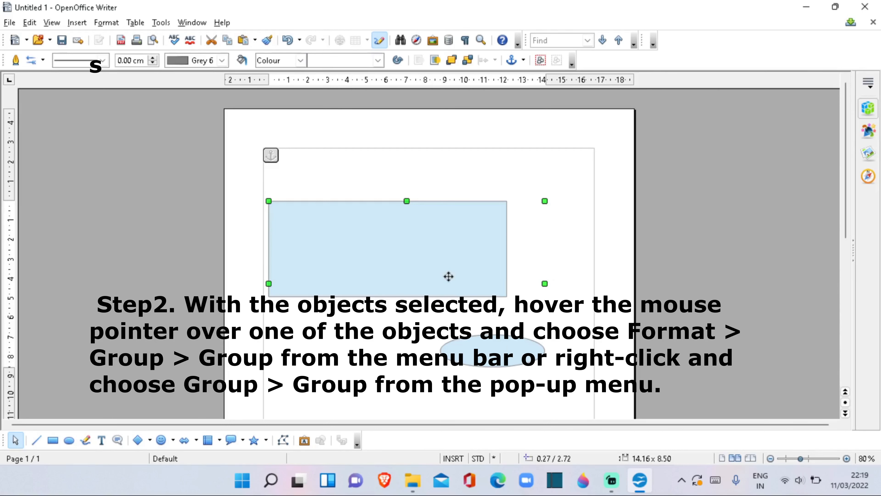
Step: Group the light-blue rectangle and the ellipse below it via Format > Group
{"action": "left_click", "coordinate": [106, 22]}
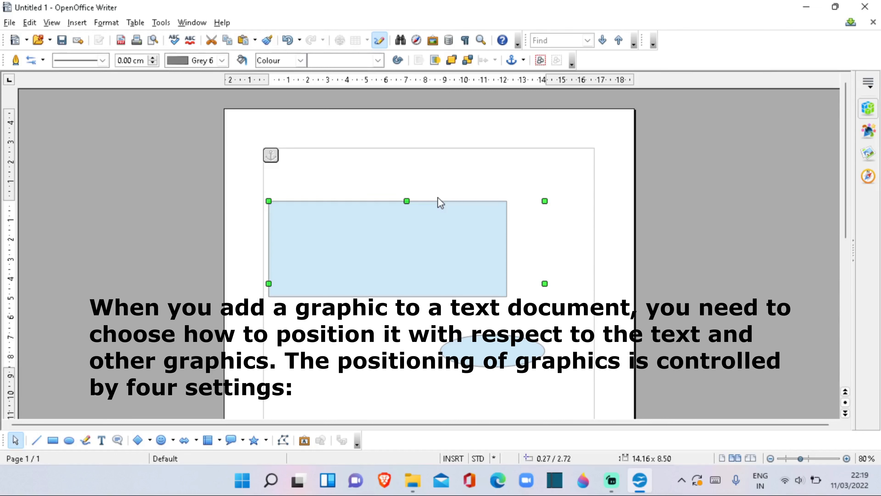
{"action": "mouse_move", "coordinate": [475, 231]}
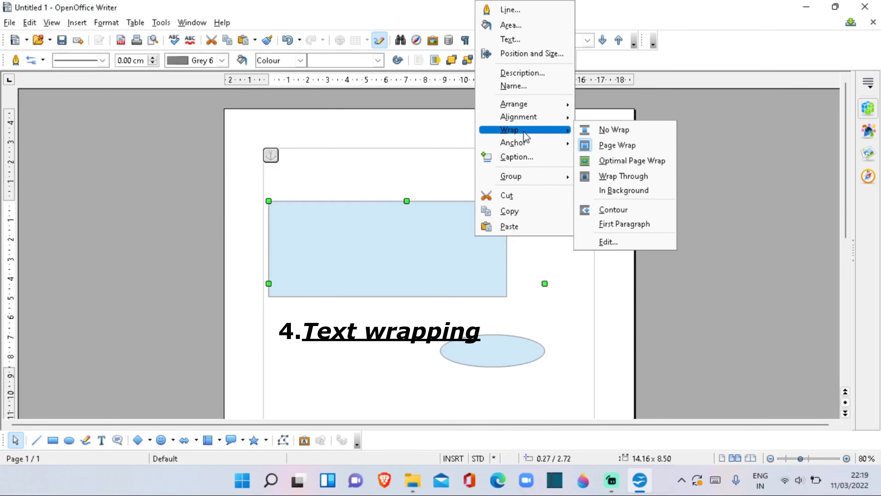
{"action": "mouse_move", "coordinate": [514, 103]}
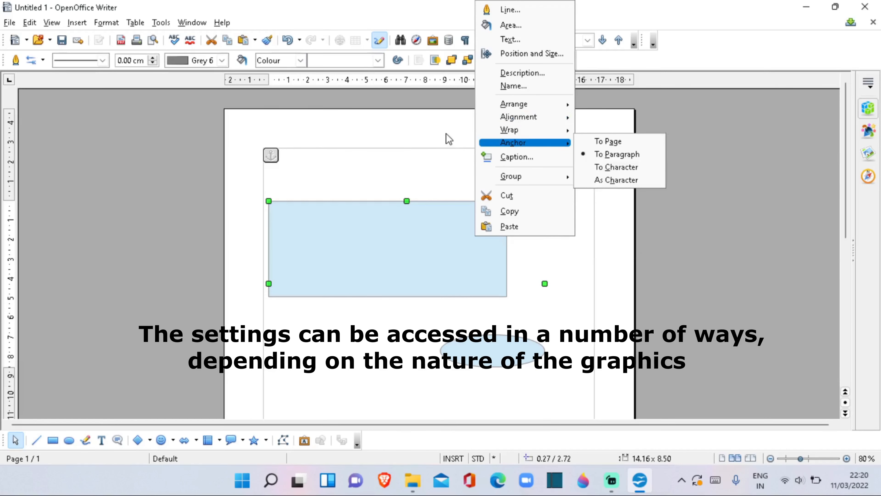
{"action": "mouse_move", "coordinate": [353, 108]}
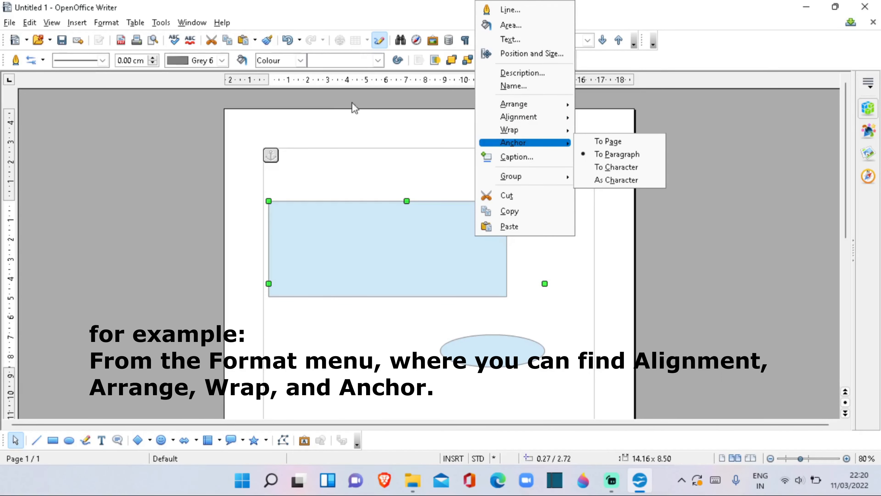
{"action": "left_click", "coordinate": [105, 22]}
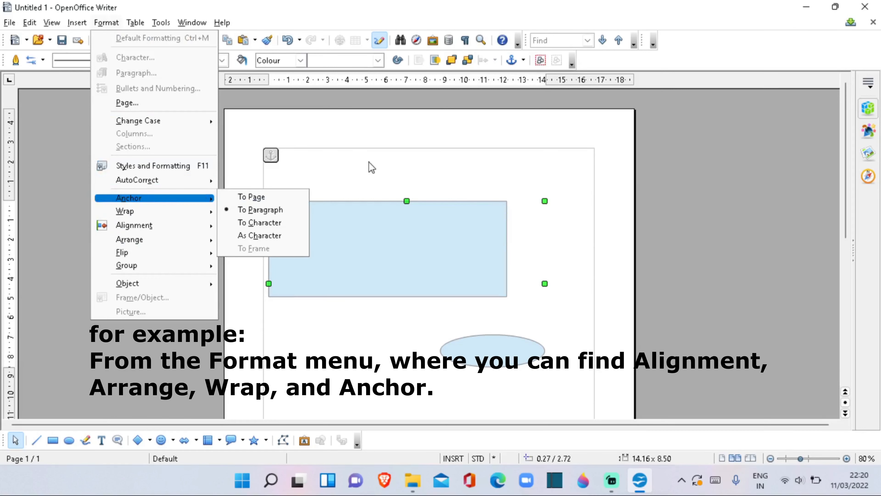
{"action": "left_click", "coordinate": [259, 210]}
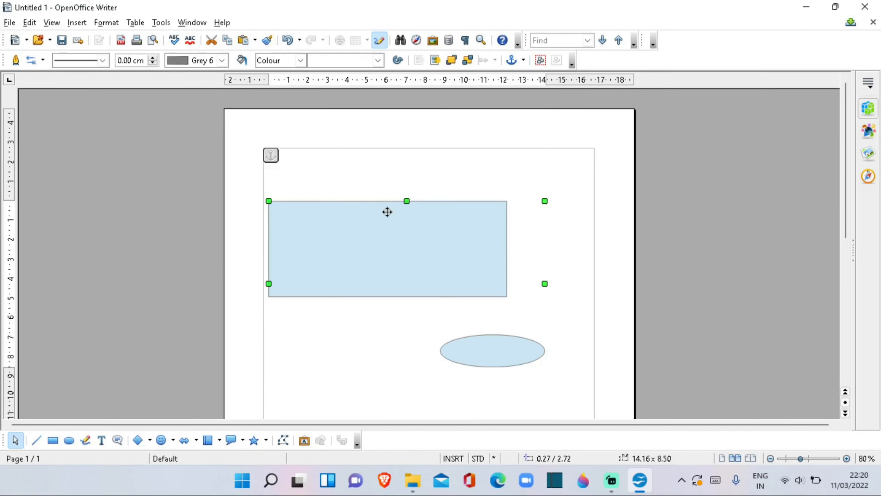